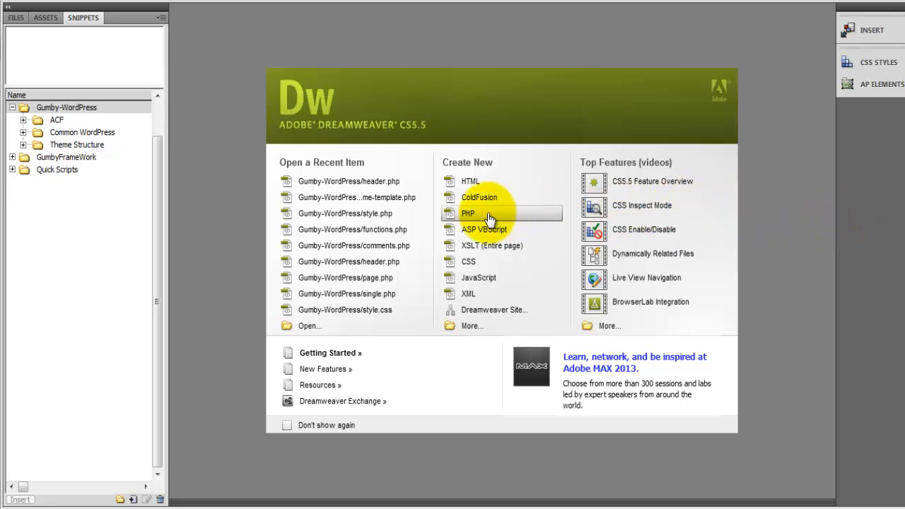
- Create a new PHP document and save it as header.php in the Gumby-WordPress folder
left_click(470, 181)
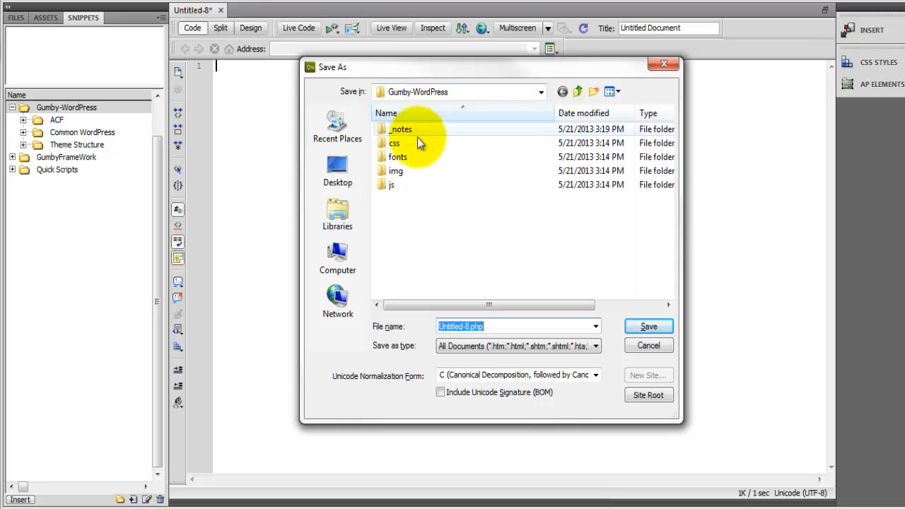
mouse_move(495, 325)
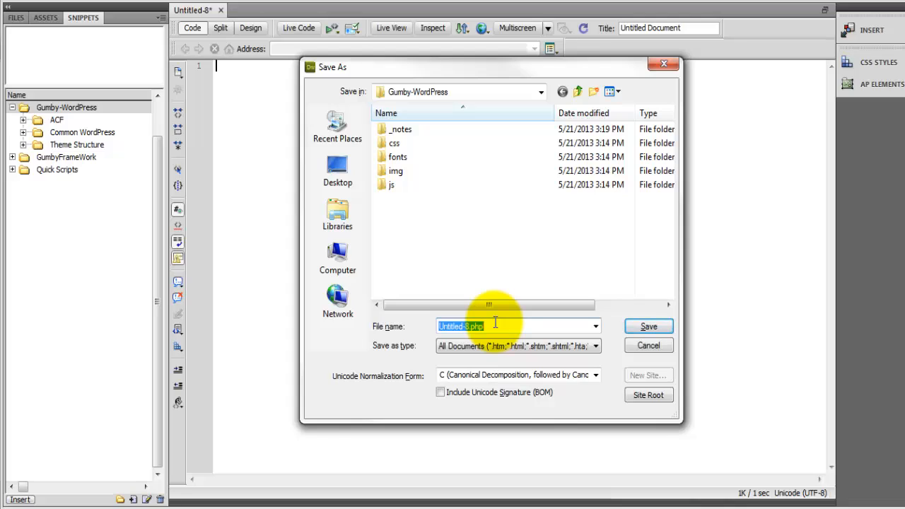
type("h")
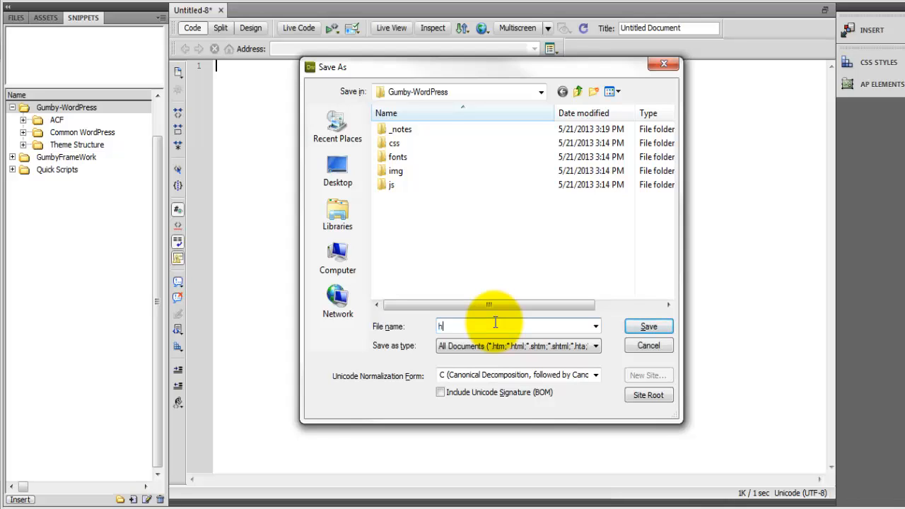
type("eader.php")
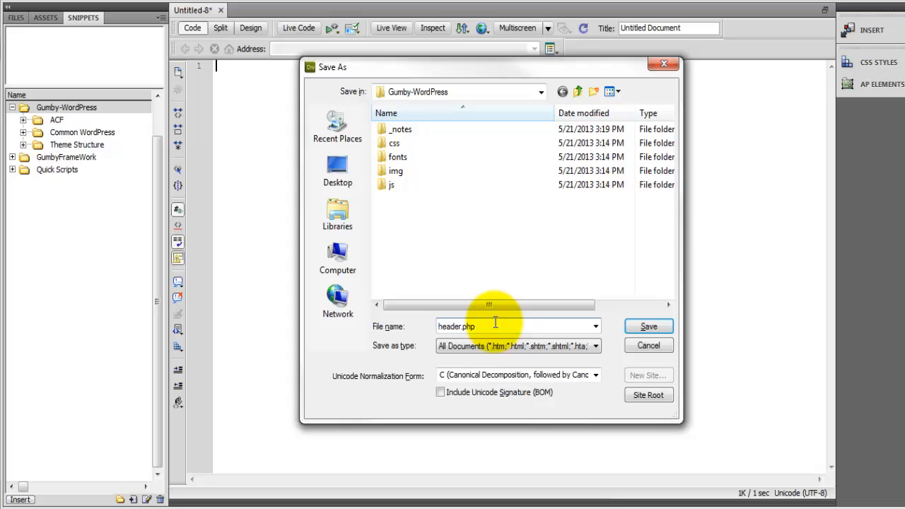
left_click(648, 325)
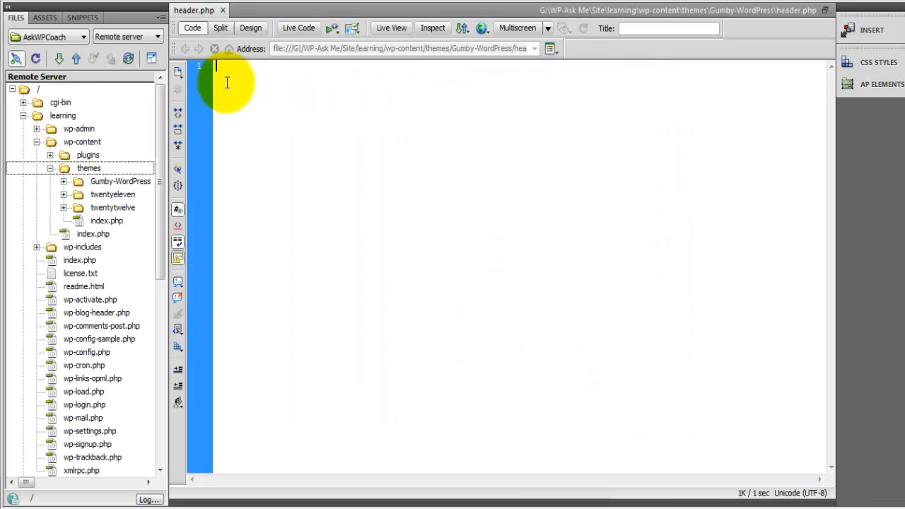
- Bring up the Snippets panel and drill into Gumby-WordPress > Theme Structure > header.php > <head>
left_click(82, 17)
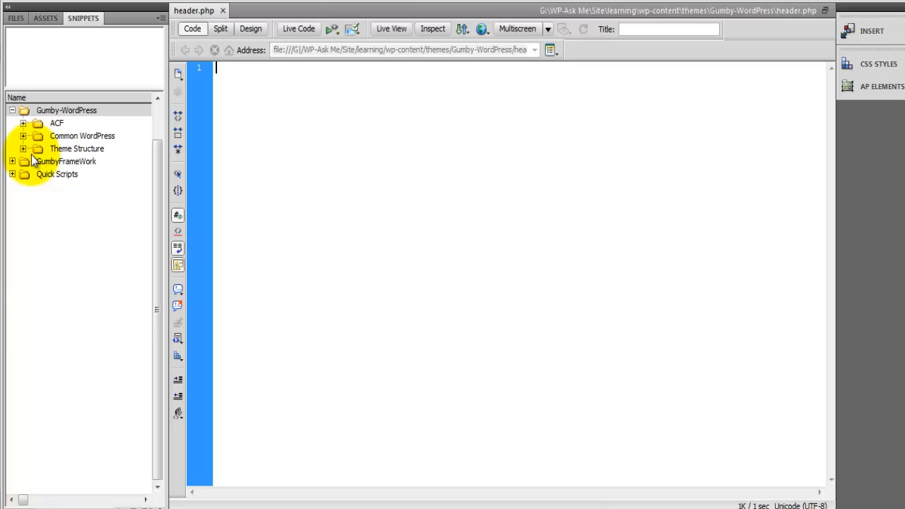
left_click(22, 148)
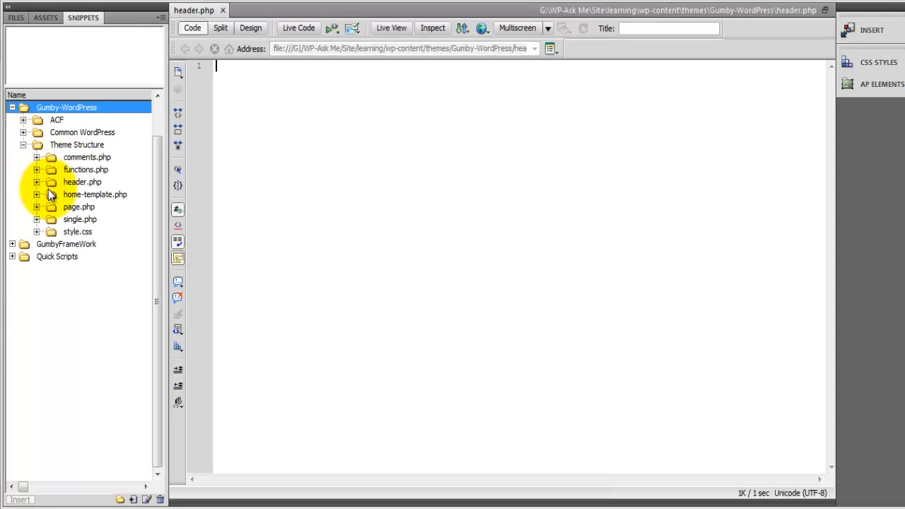
left_click(82, 181)
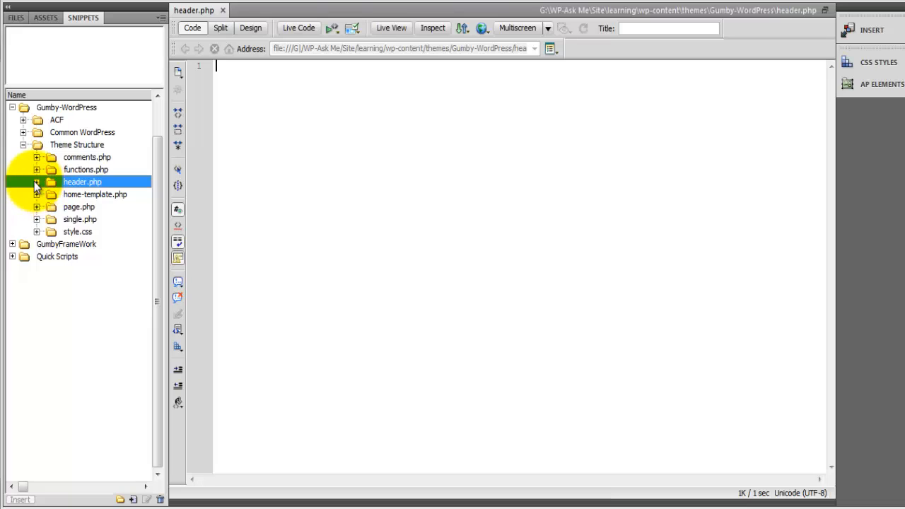
left_click(36, 181)
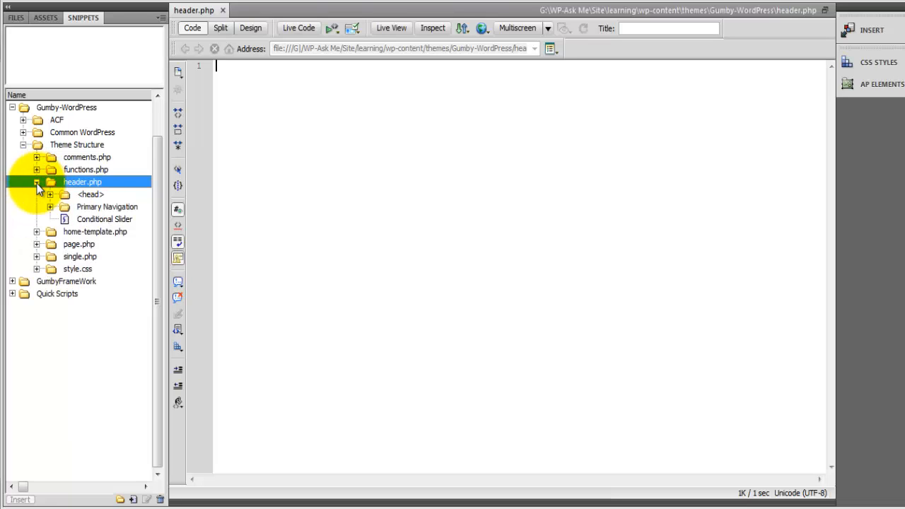
left_click(91, 195)
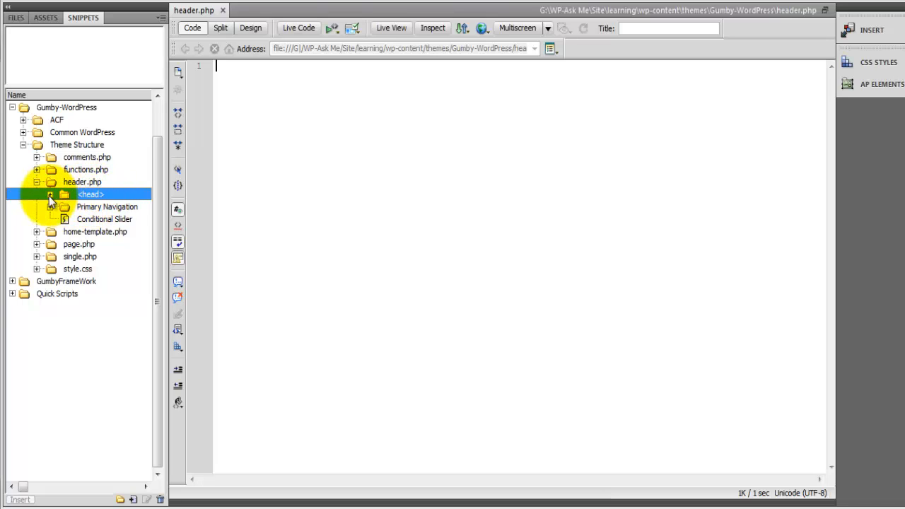
- Expand the <head> Elements group to show meta, Dynamic Style and wp head action, previewing meta
left_click(50, 195)
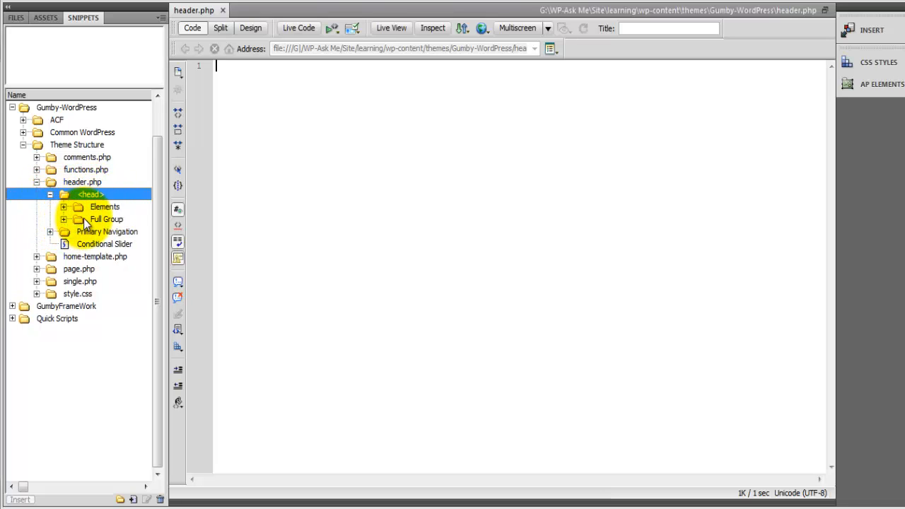
left_click(105, 207)
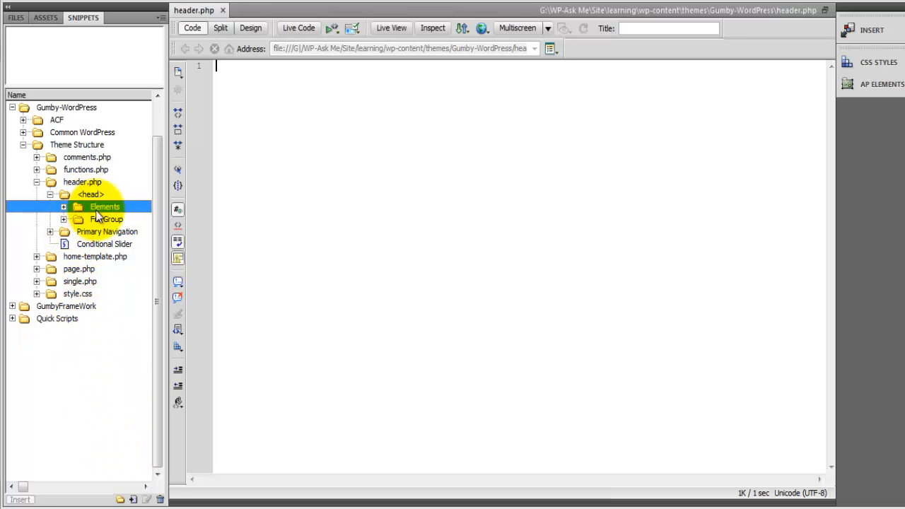
left_click(64, 207)
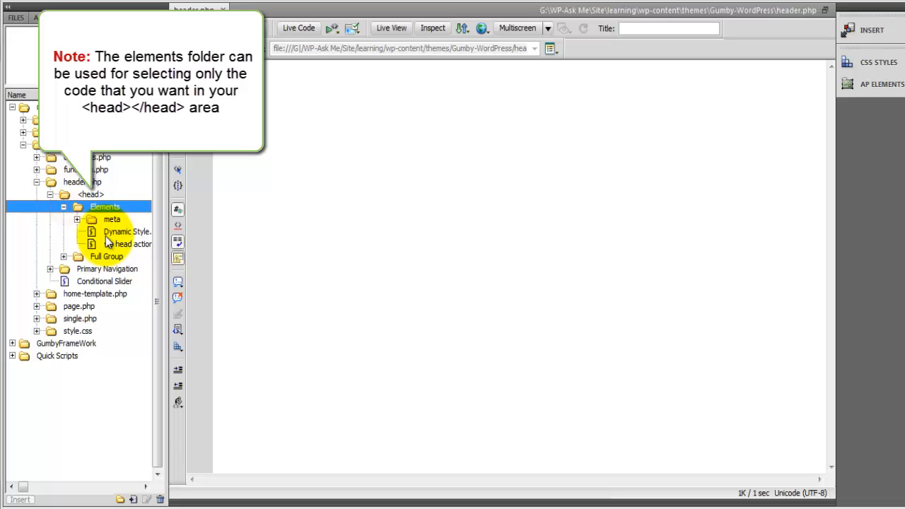
left_click(76, 219)
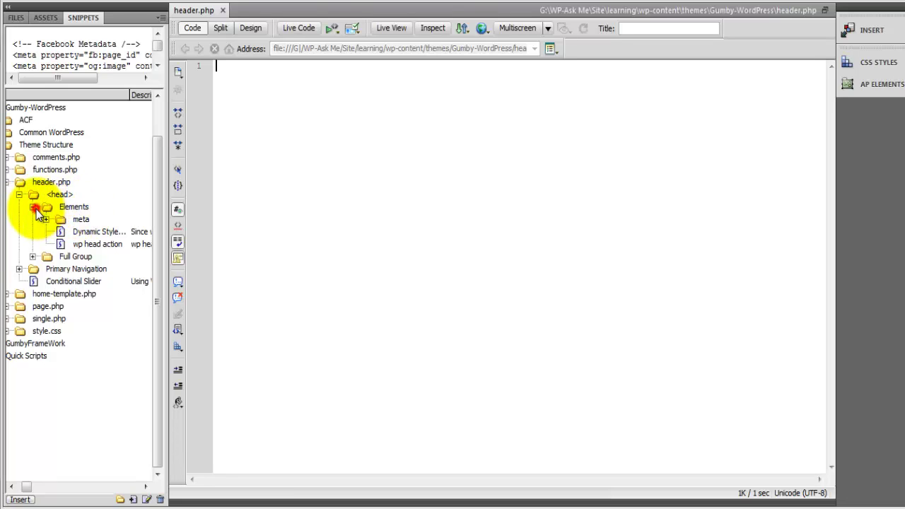
- Collapse Elements and expand Full Group to reveal the FULL <head> snippet
left_click(38, 207)
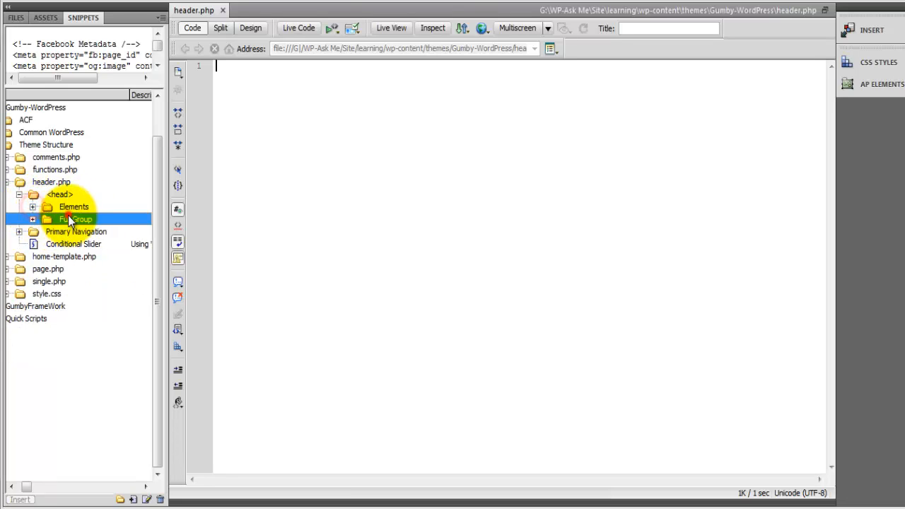
left_click(34, 218)
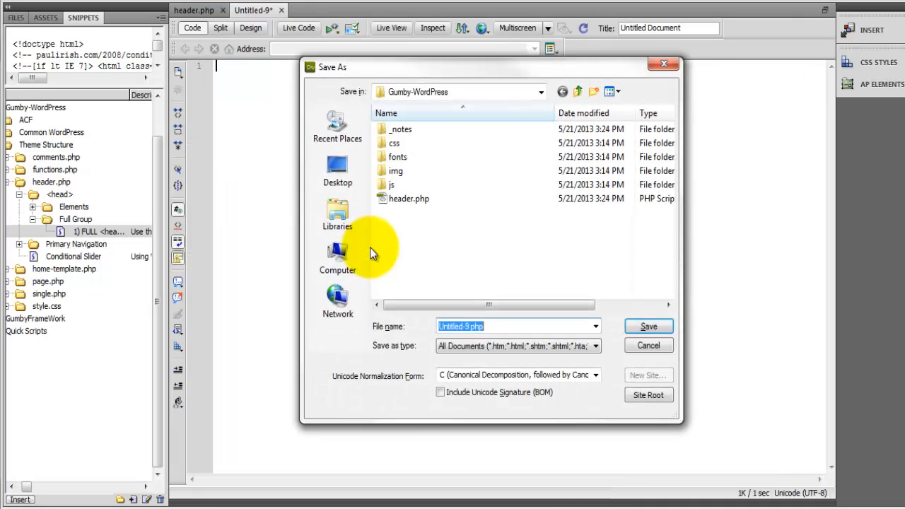
- Save the file as index.php, then create a new PHP document for footer.php
type("index")
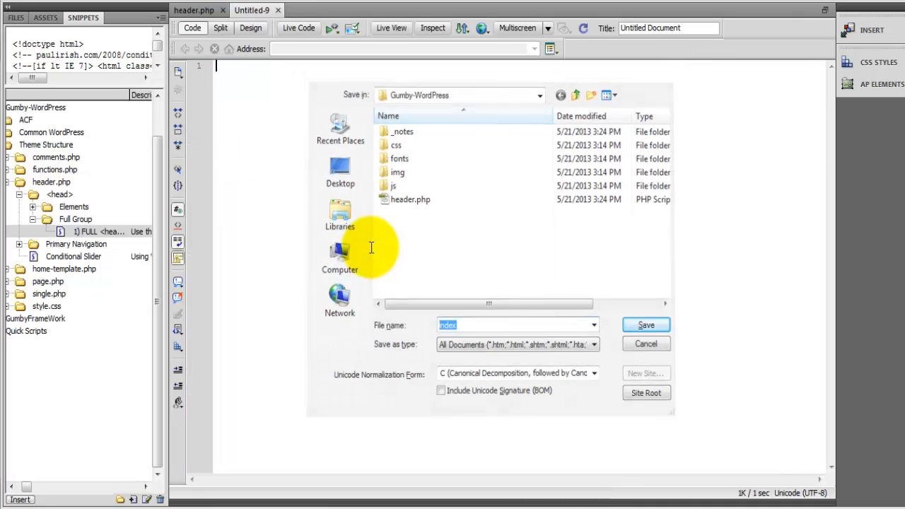
left_click(645, 324)
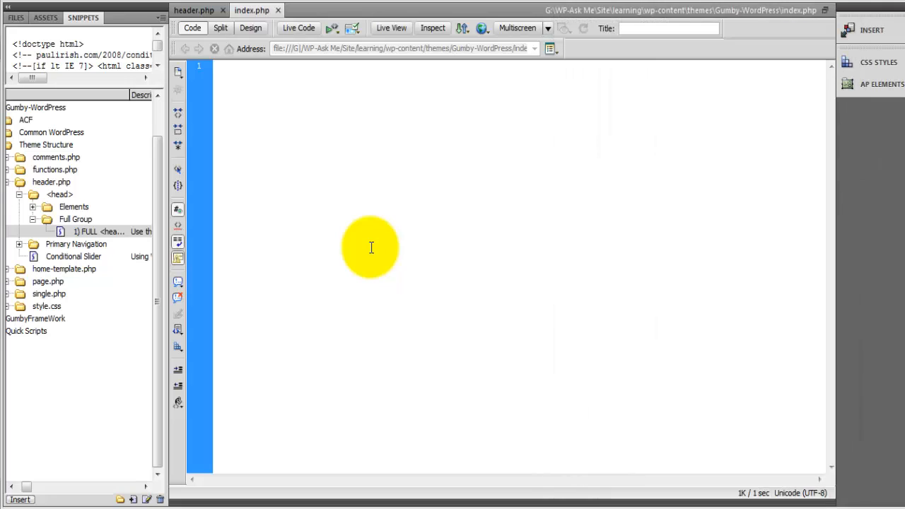
mouse_move(331, 164)
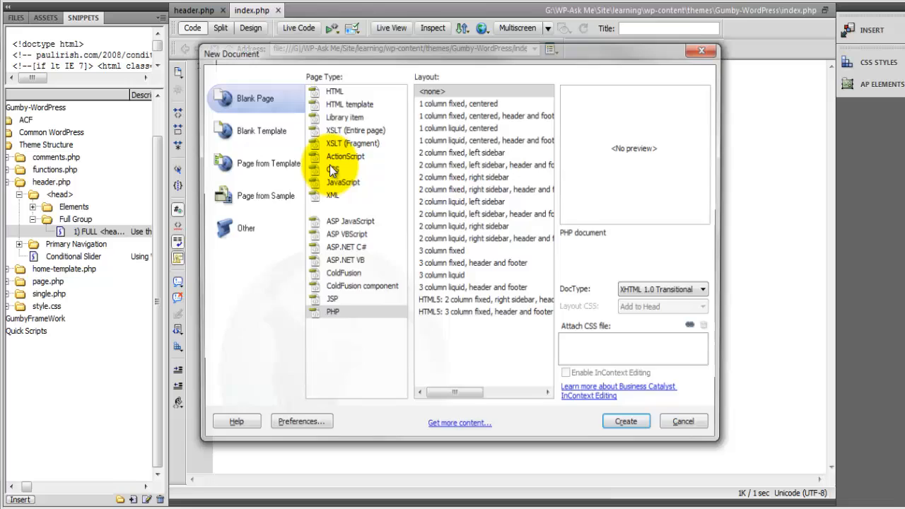
left_click(625, 421)
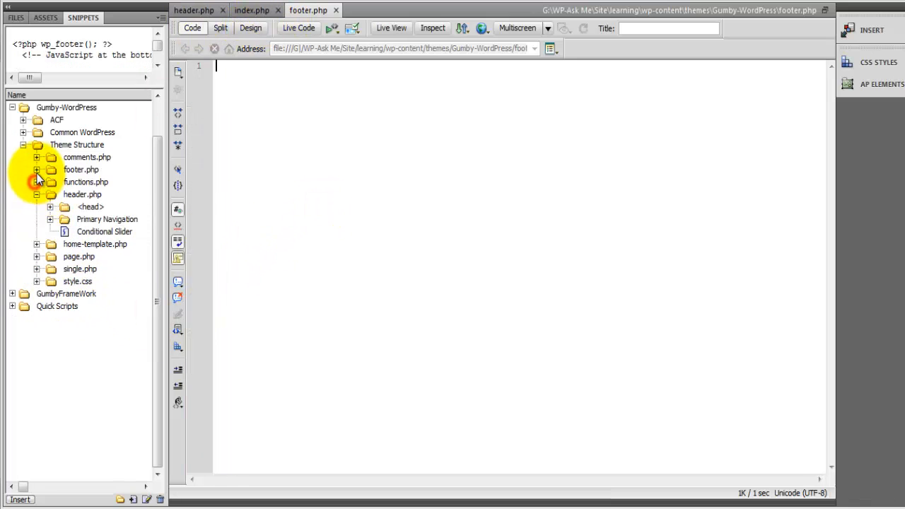
- Insert the Full Gumby Footer snippet into footer.php with wp_footer, scripts and closing tags
left_click(37, 169)
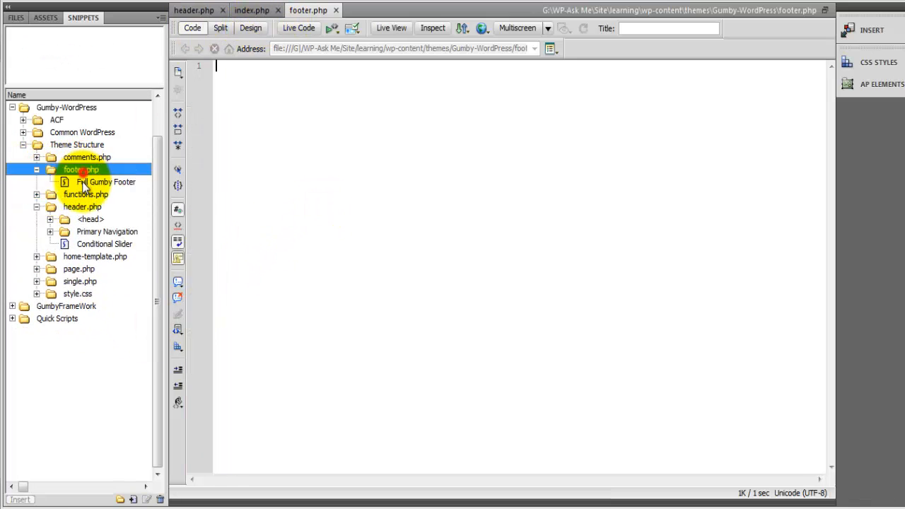
left_click(106, 181)
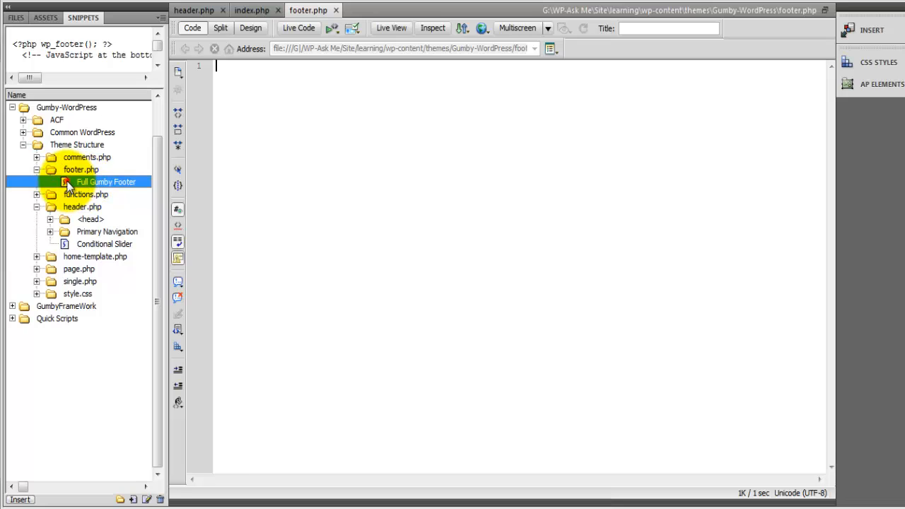
double_click(104, 181)
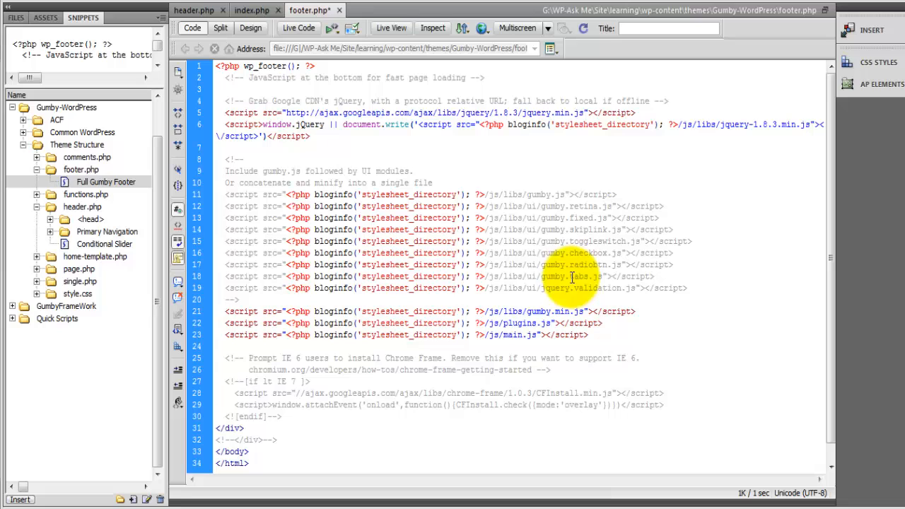
double_click(596, 241)
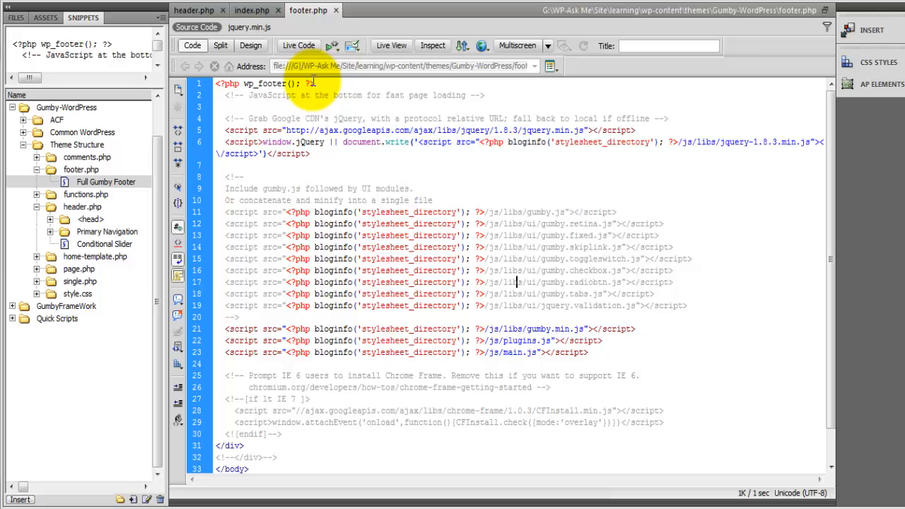
- Review header.php's head markup and wp_head call, then return to the other document
left_click(196, 10)
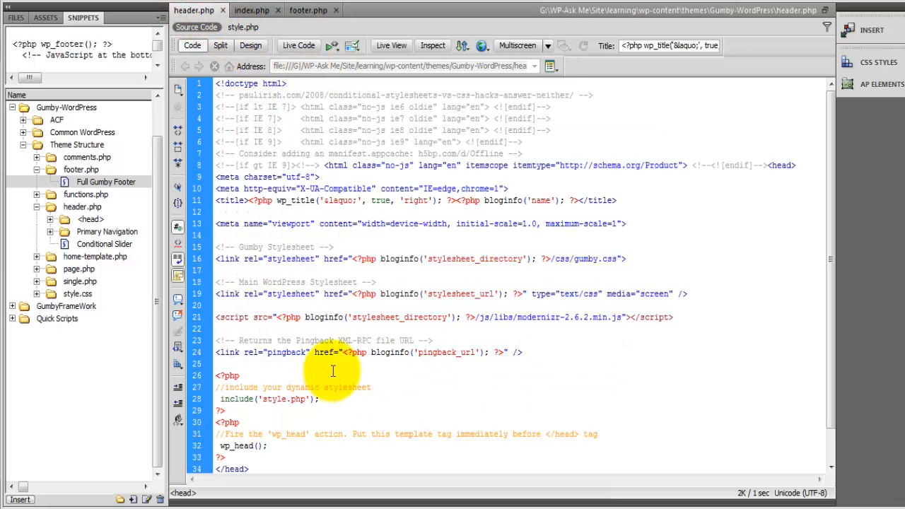
scroll("down", 3)
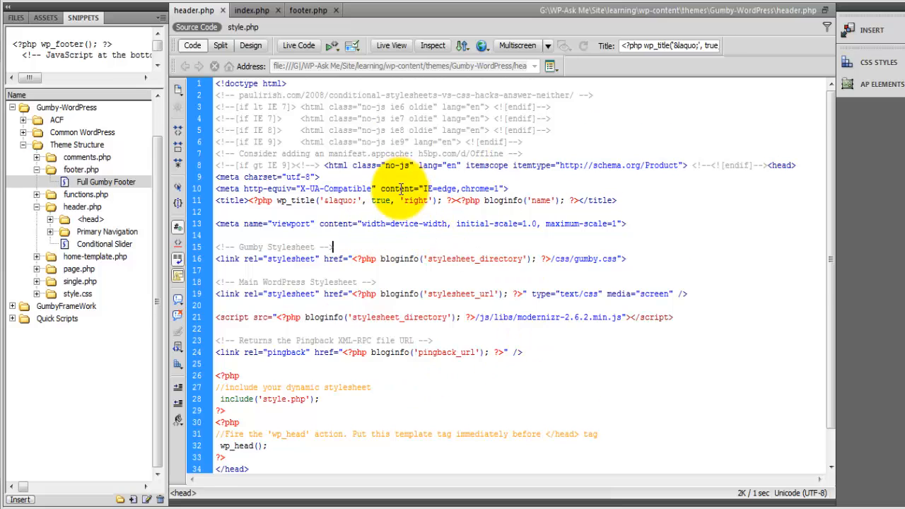
scroll("down", 3)
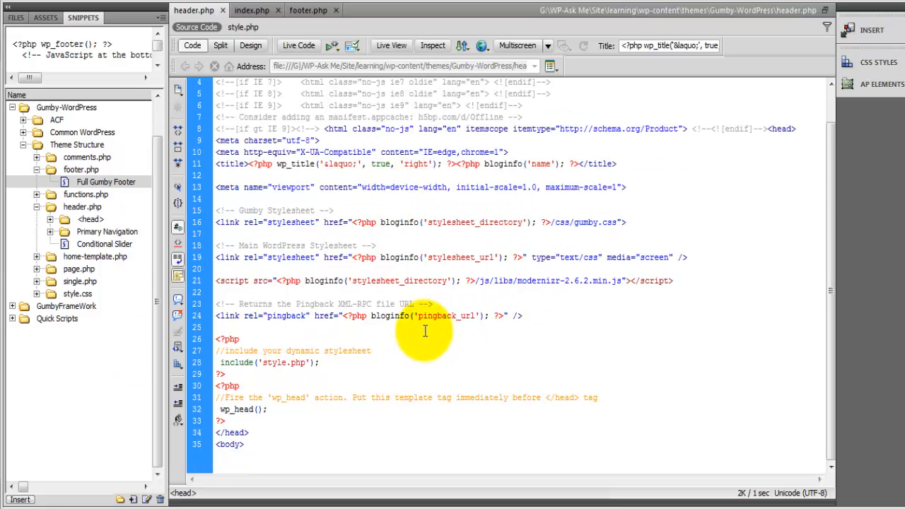
left_click(308, 9)
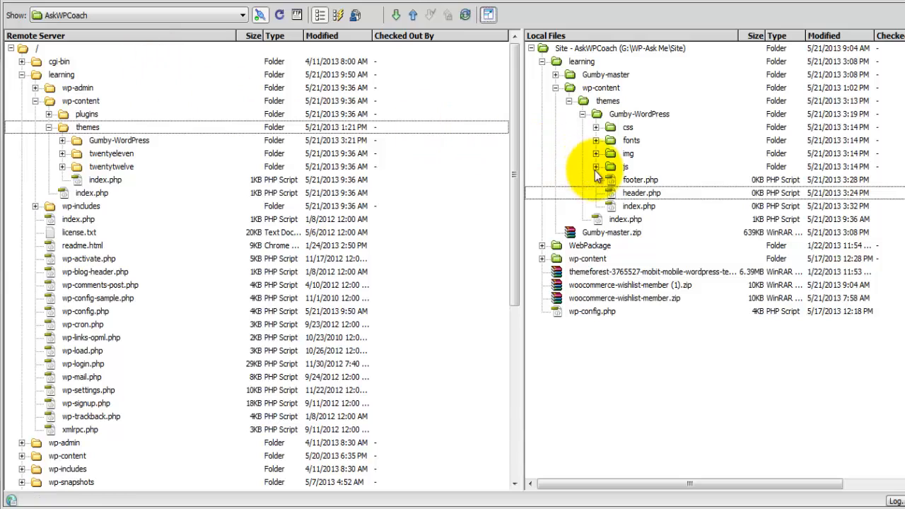
- Add style.css to the Gumby-WordPress folder and open it for editing
left_click(610, 128)
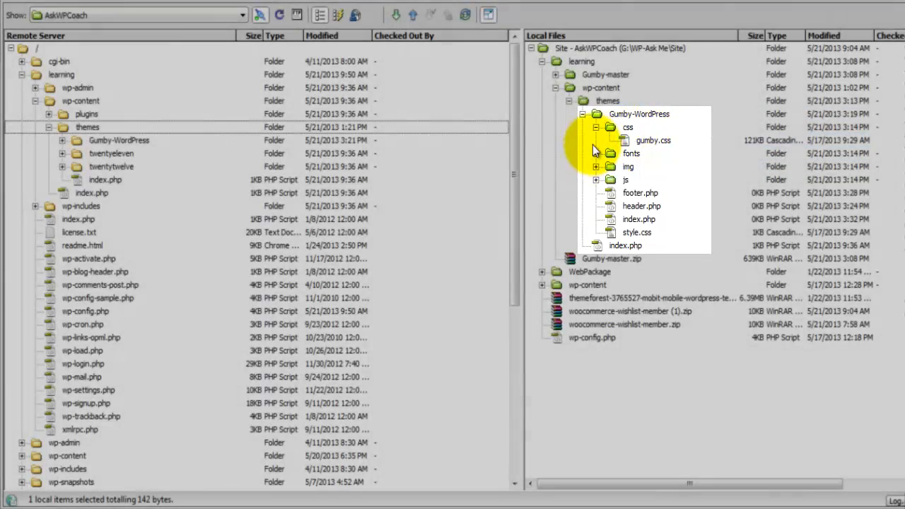
left_click(597, 127)
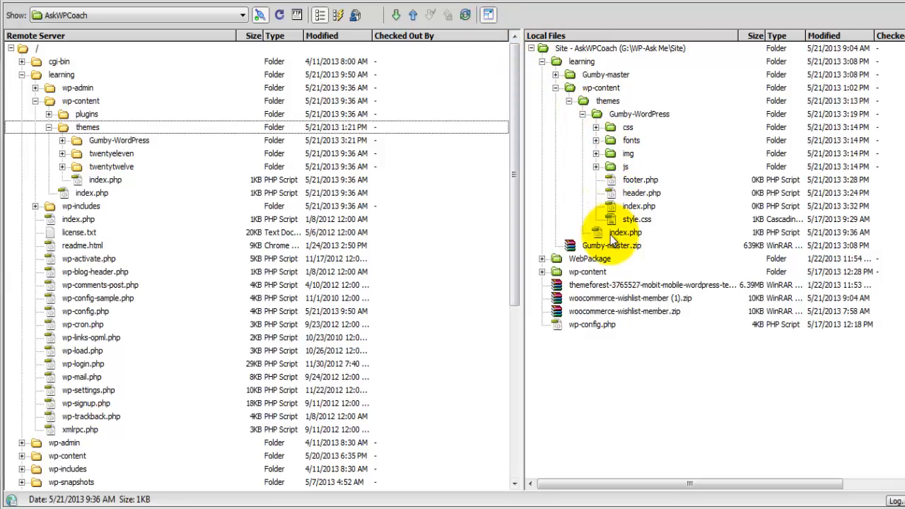
double_click(636, 219)
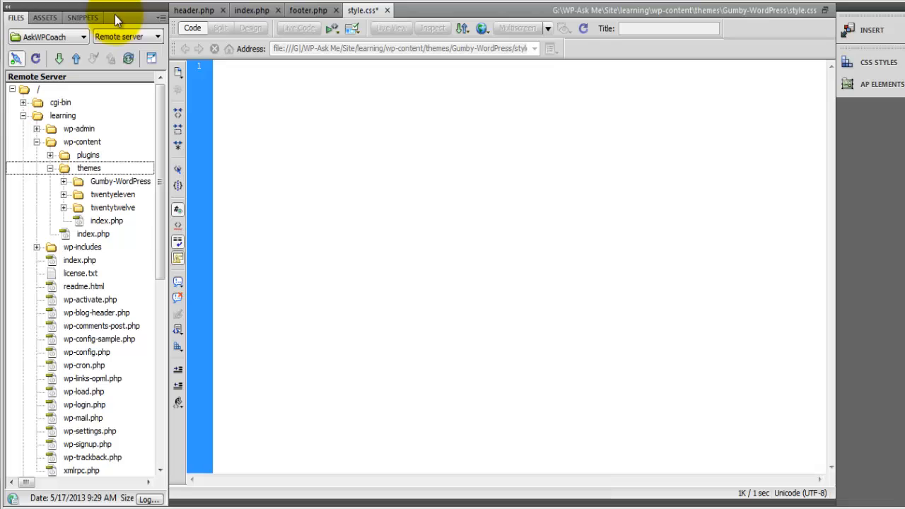
- Insert the Theme Stylesheet header snippet into style.css
left_click(82, 17)
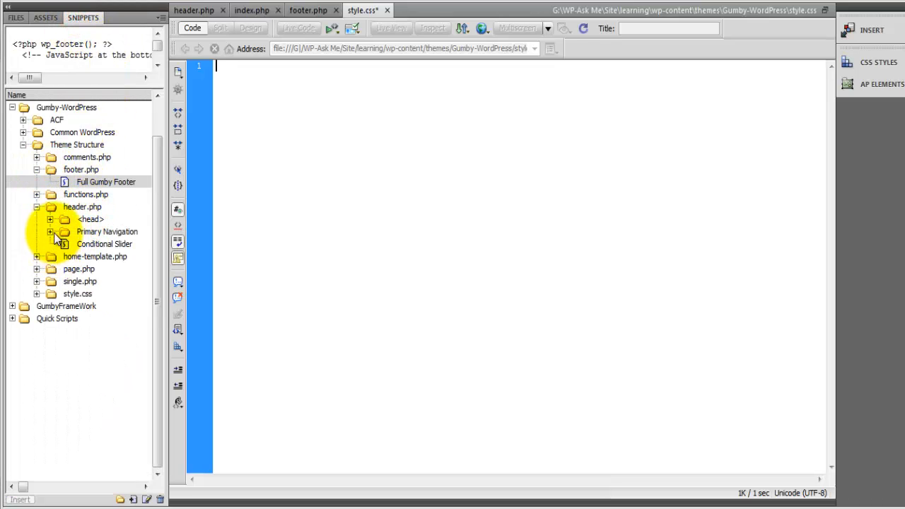
left_click(36, 292)
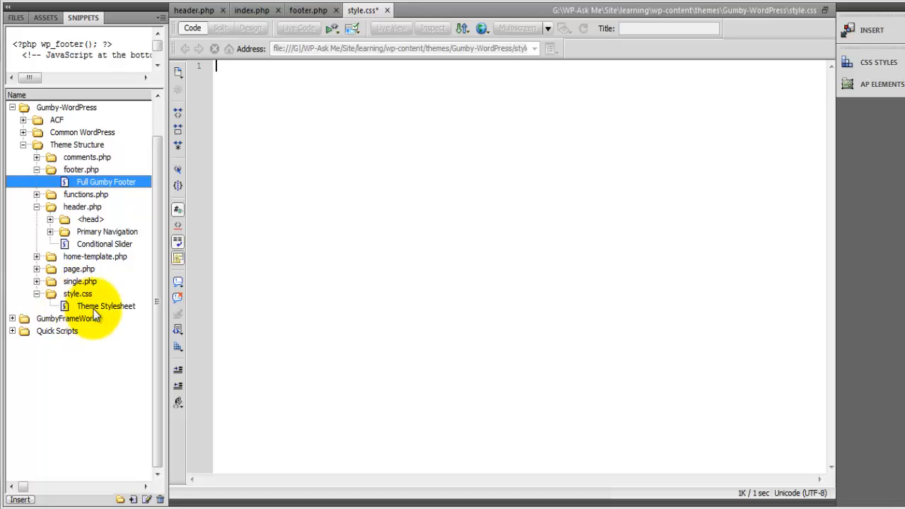
double_click(104, 306)
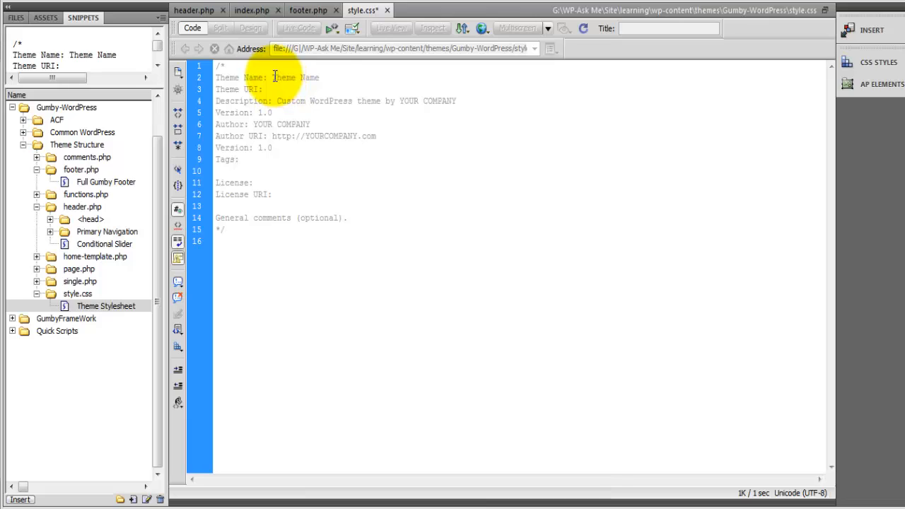
- Replace the Theme Name placeholder with Gumby WordPress
double_click(294, 76)
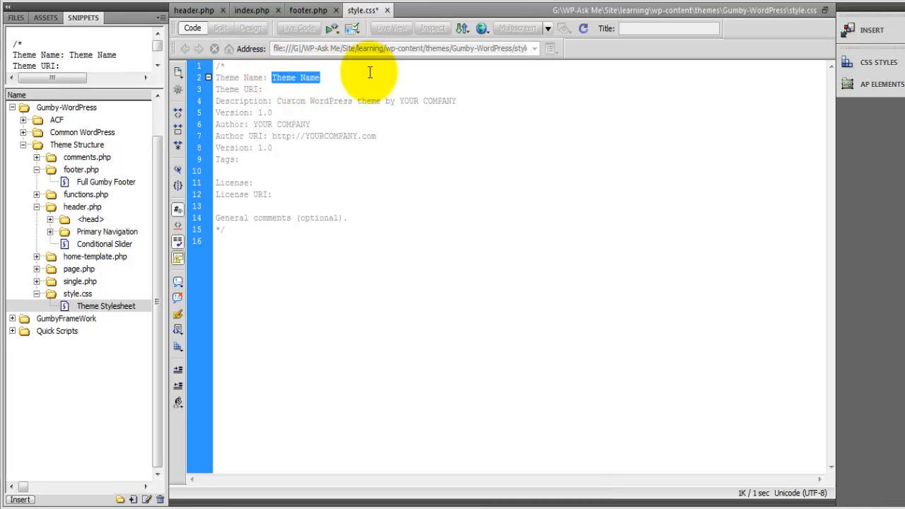
type("Gumby Word")
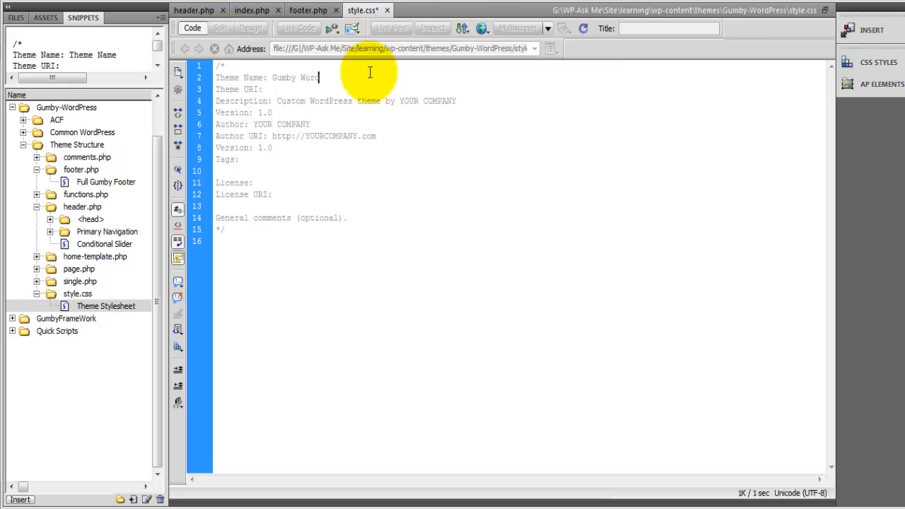
type("Press")
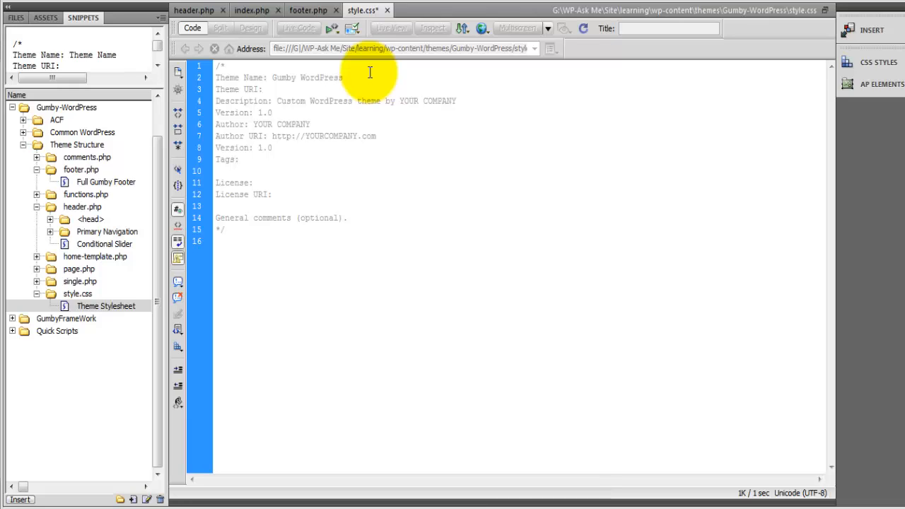
mouse_move(438, 134)
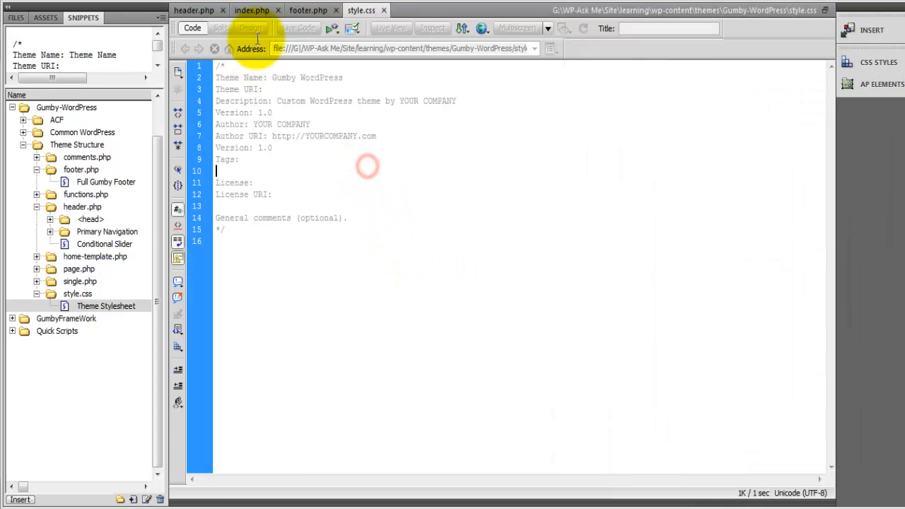
- Insert get_header and get_footer calls into index.php and remove the footer comment line
left_click(251, 10)
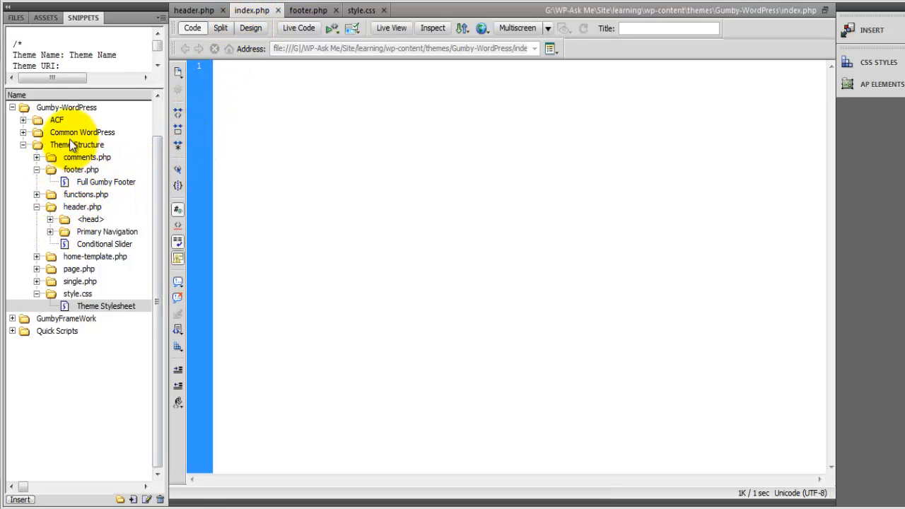
left_click(82, 132)
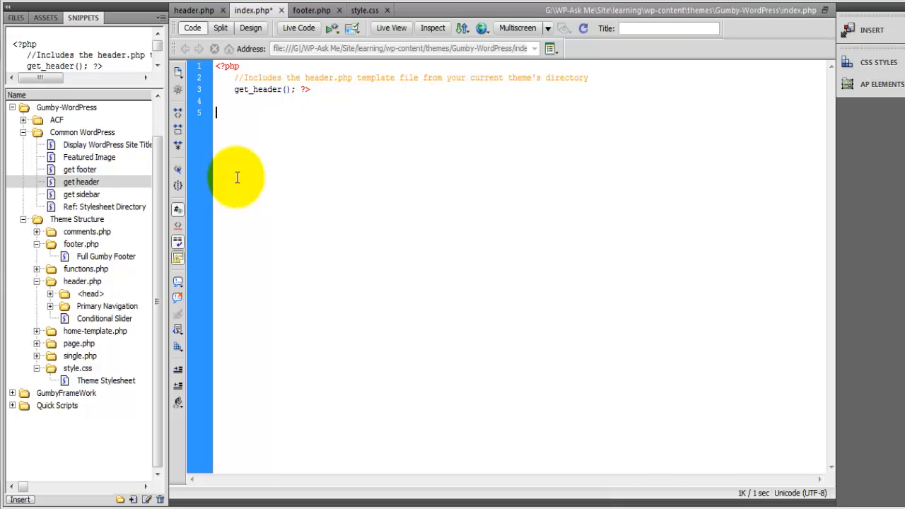
mouse_move(181, 183)
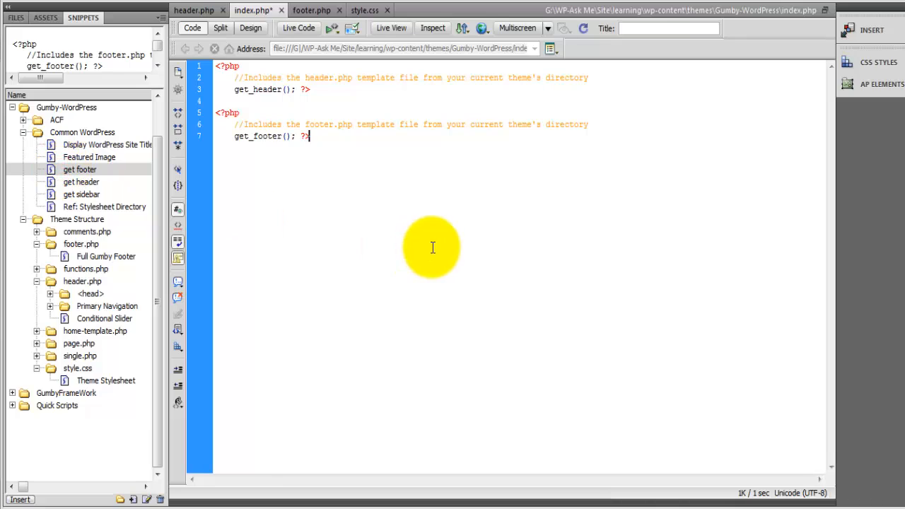
left_click(308, 136)
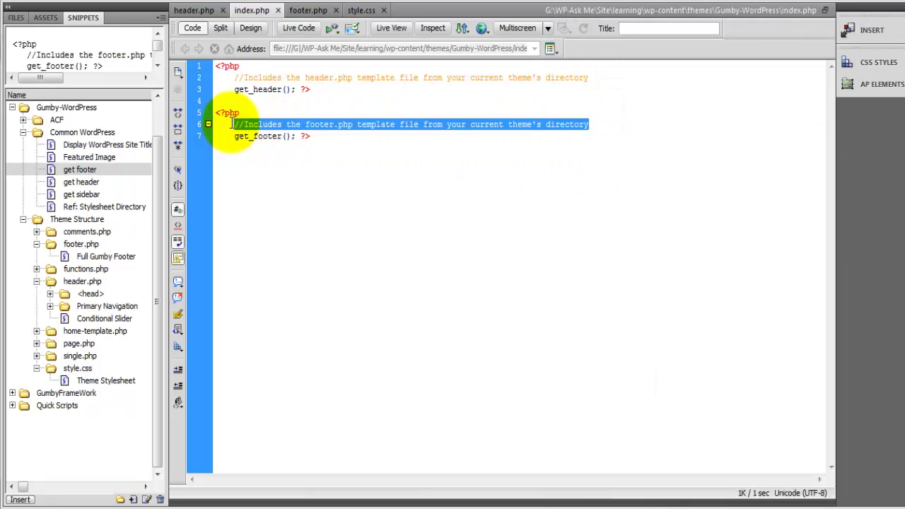
key("Delete")
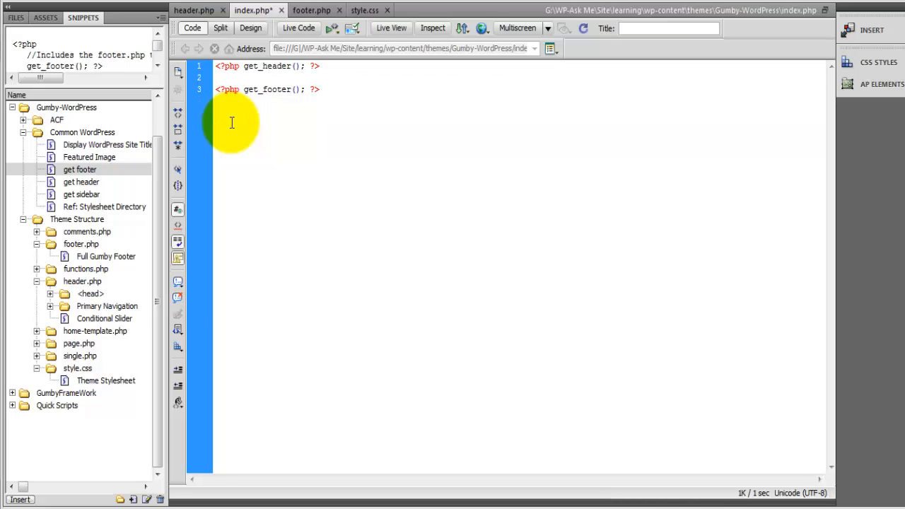
- Trim index.php to the two calls, save it and upload it to the server
left_click(233, 78)
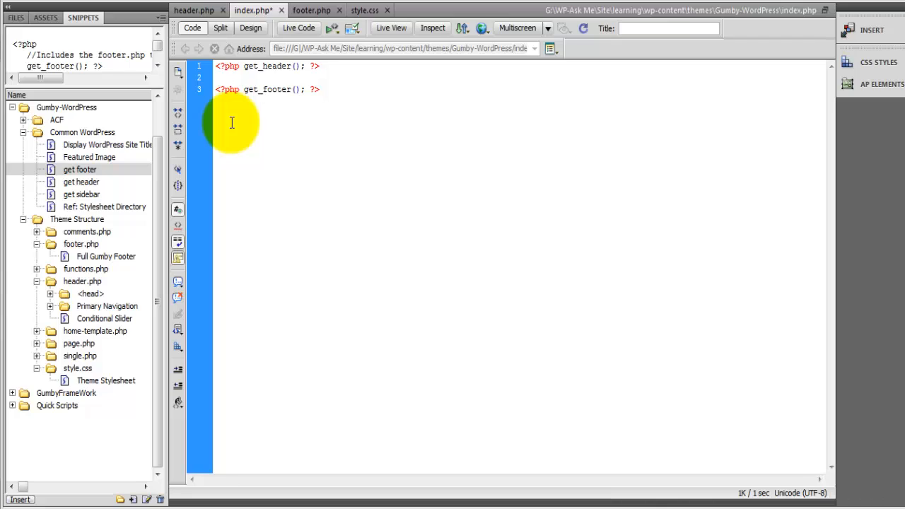
left_click(233, 77)
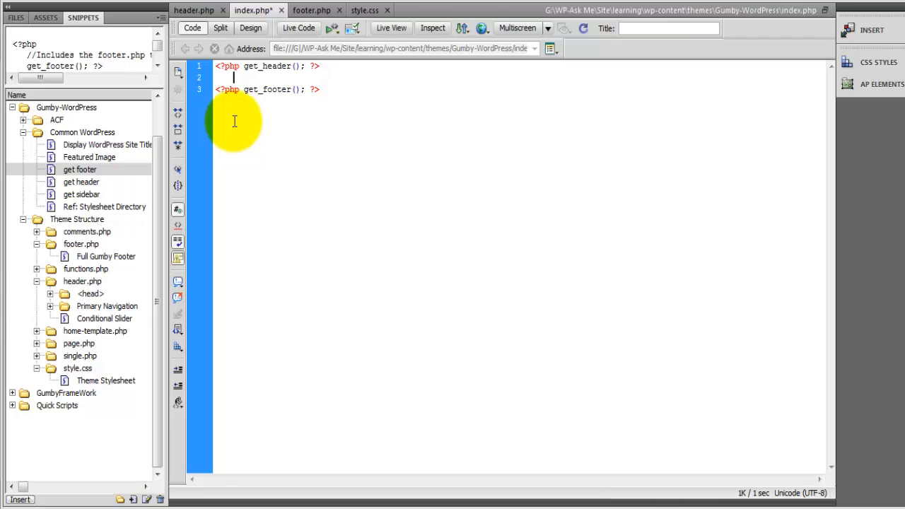
key("ctrl+s")
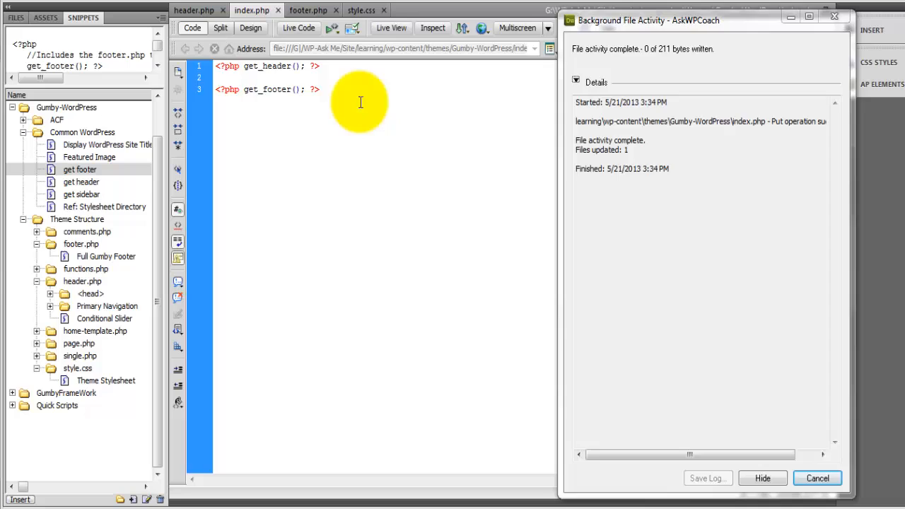
- Put the Gumby-WordPress theme folder, including gumby.css, to the remote server
left_click(762, 478)
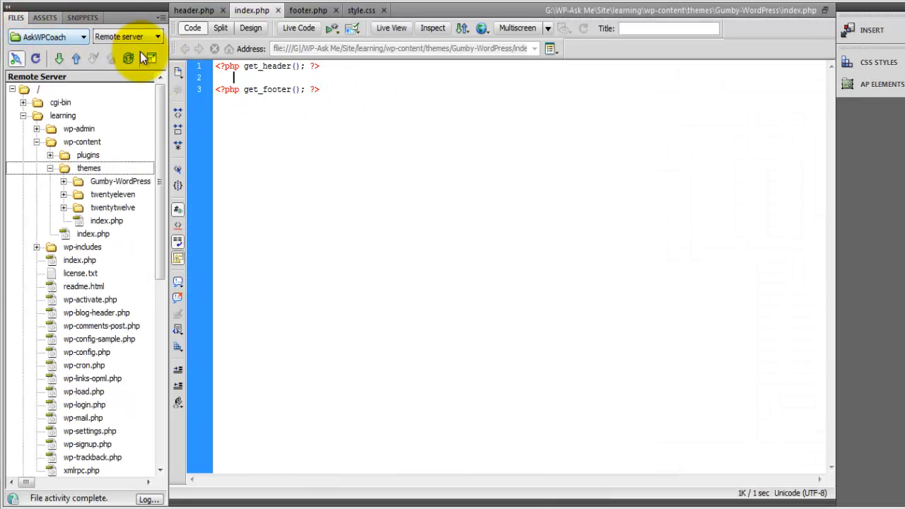
left_click(147, 59)
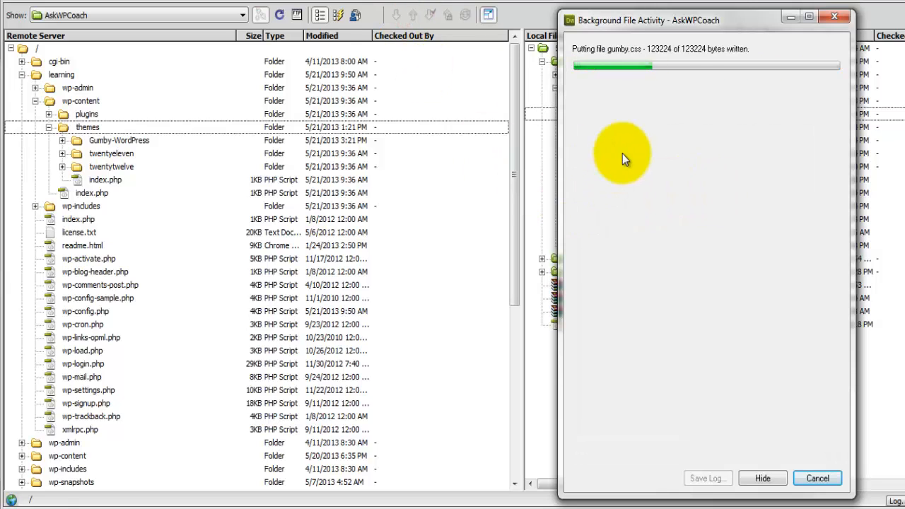
left_click(585, 82)
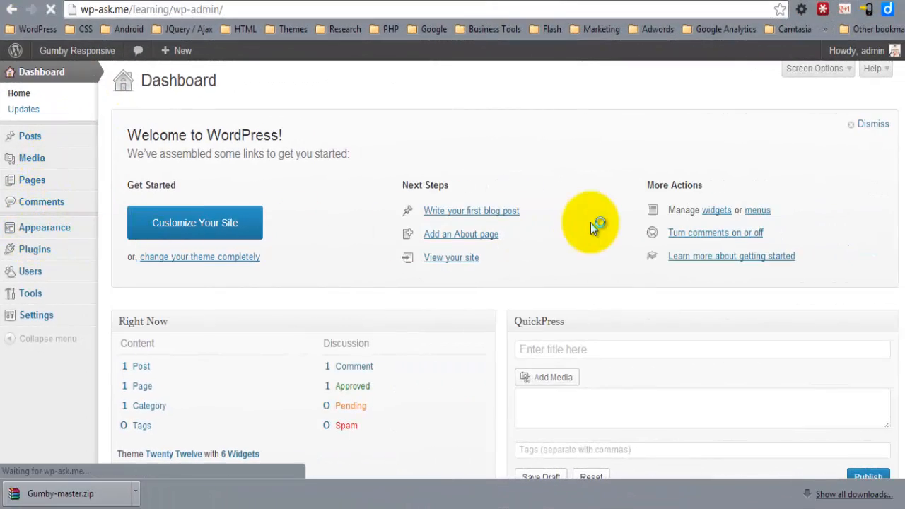
mouse_move(894, 484)
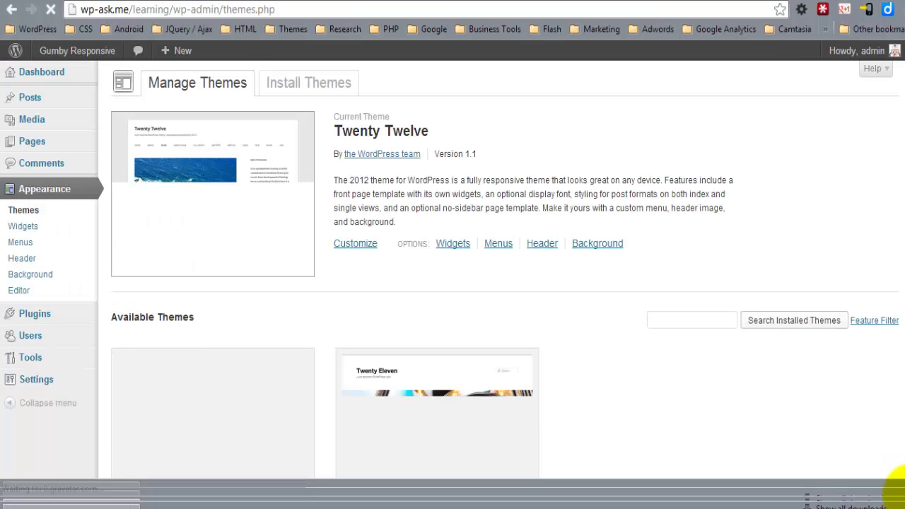
- Activate the Gumby WordPress theme under Appearance > Themes and visit the live site
scroll("down", 3)
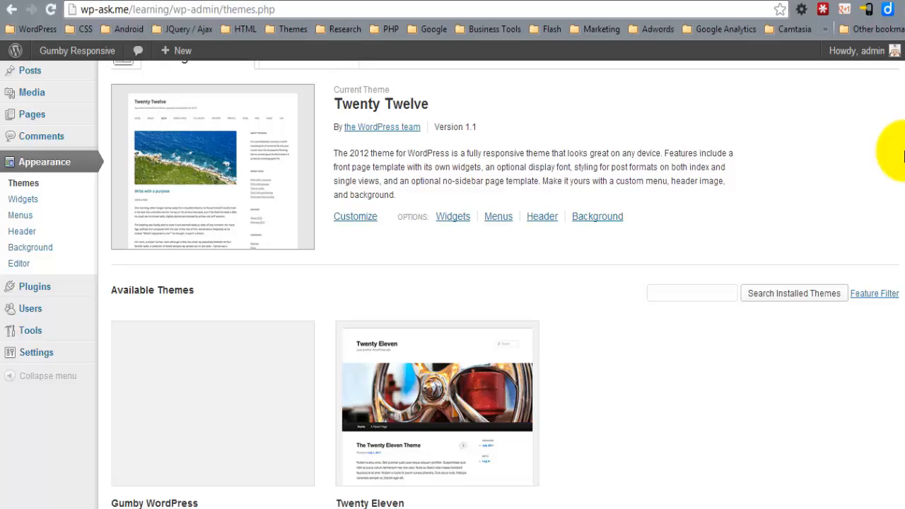
scroll("down", 3)
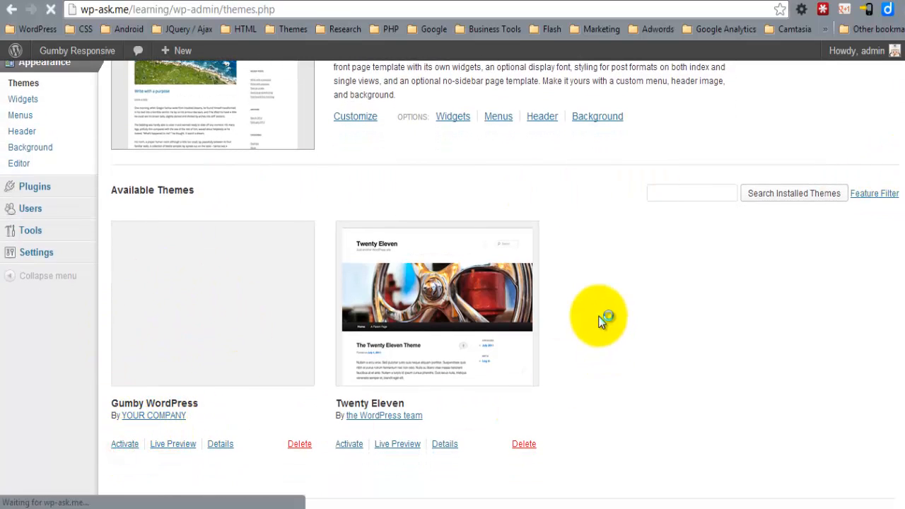
left_click(125, 444)
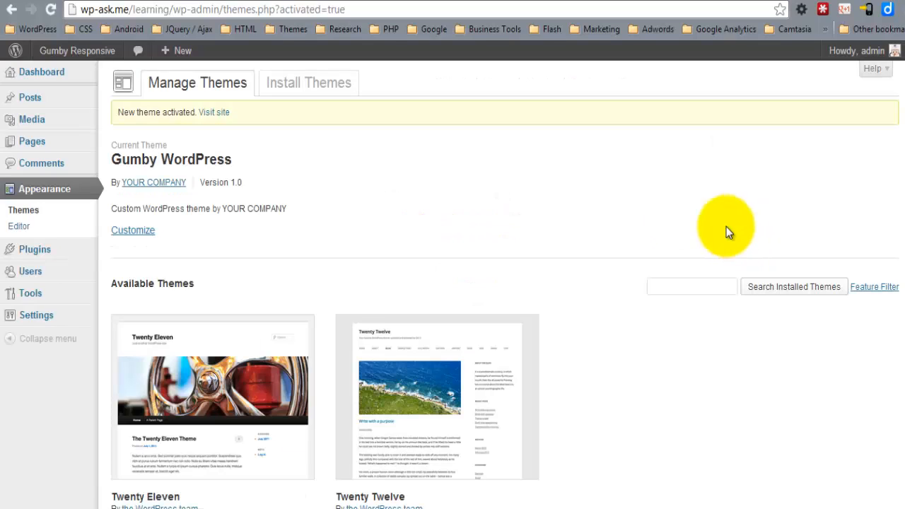
left_click(213, 112)
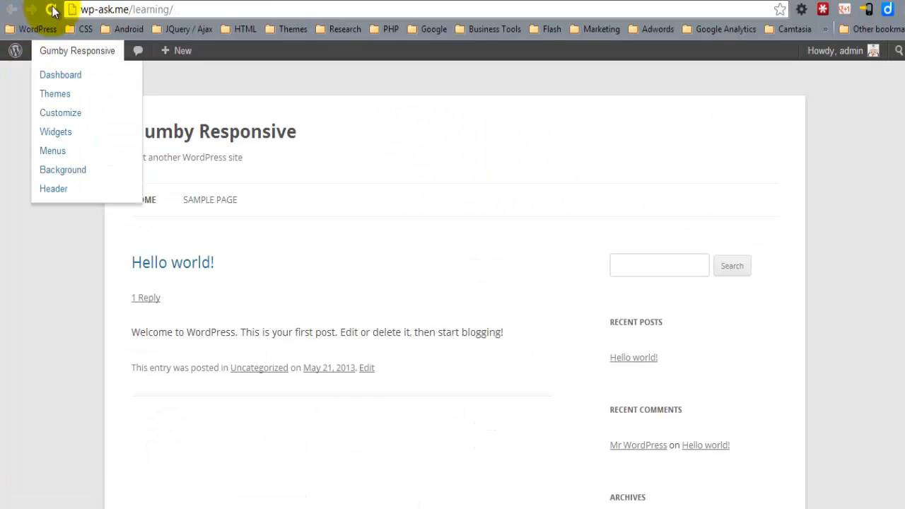